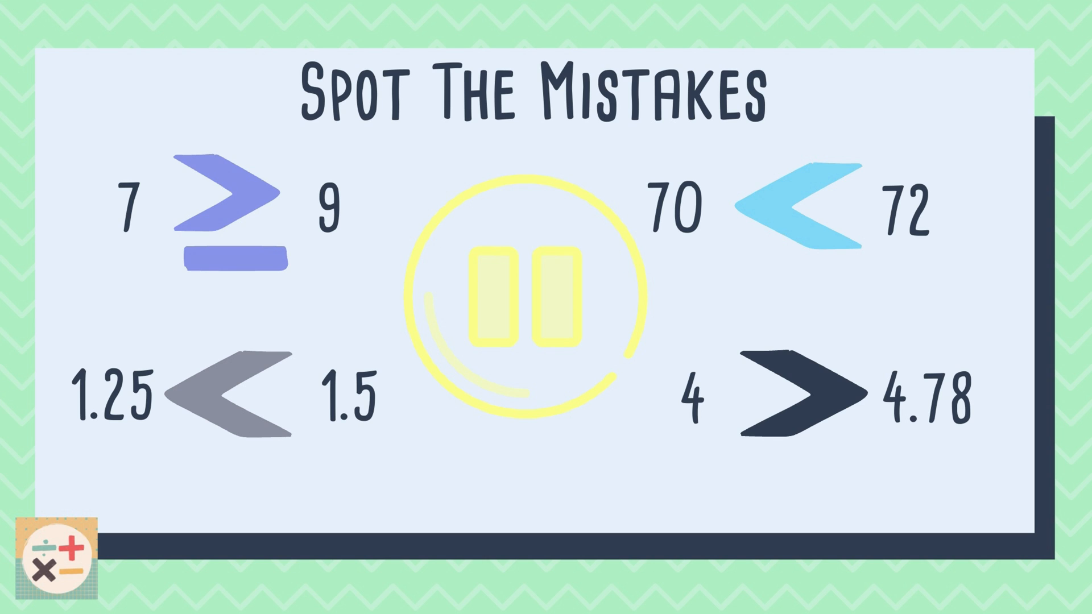
{"action": "left_click", "coordinate": [525, 287]}
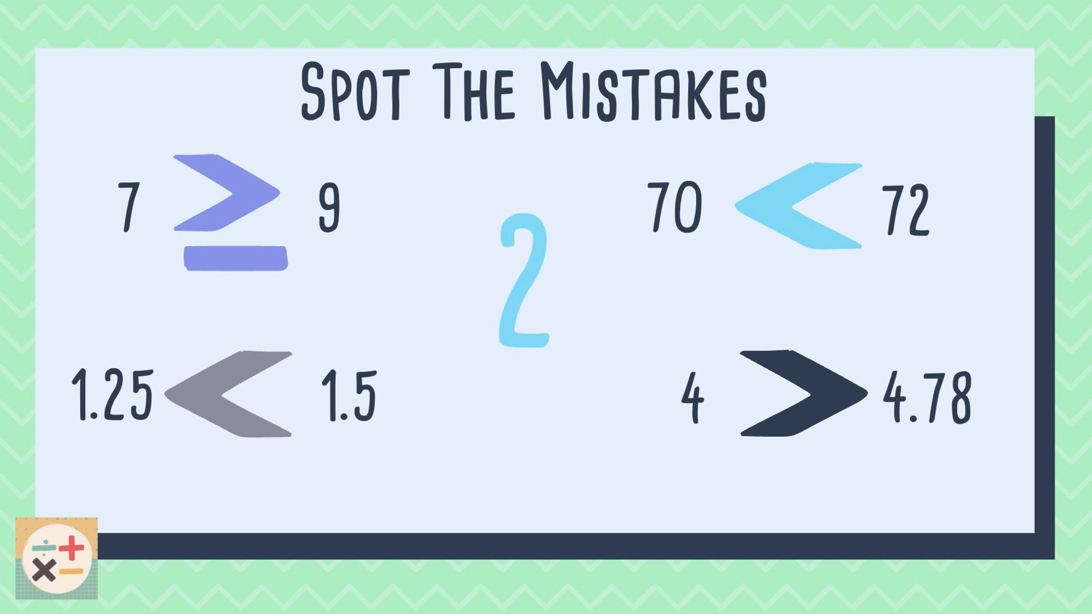